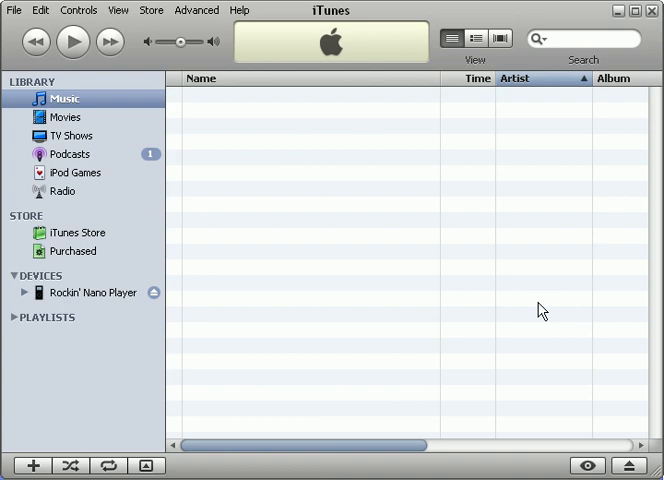
mouse_move(348, 56)
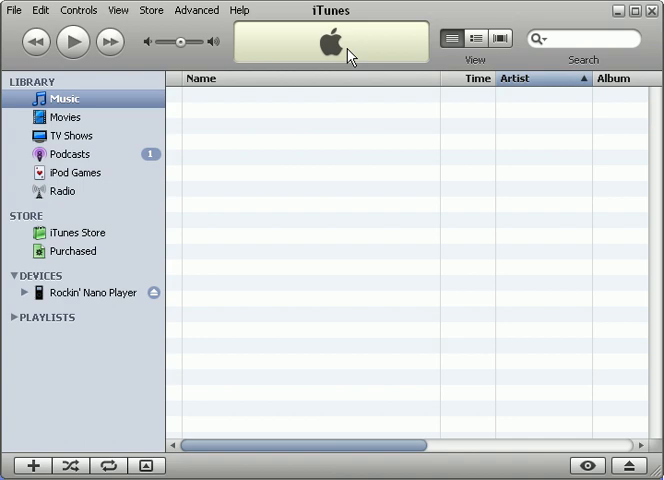
Show the Edit menu's commands over the empty music library.
left_click(40, 10)
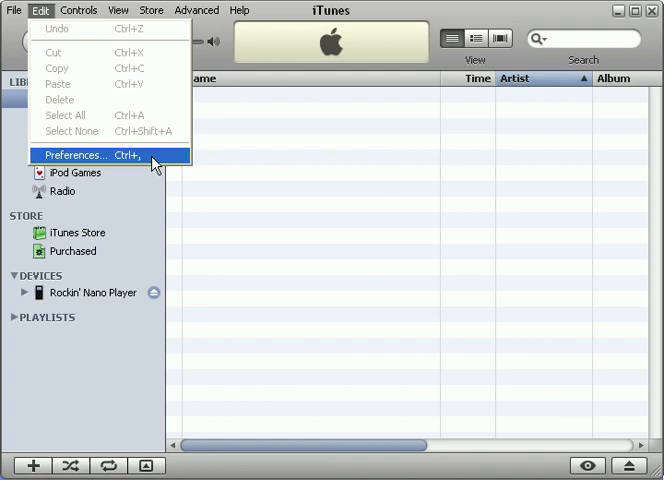
In Preferences > Advanced > Importing, keep MP3 Encoder at Good Quality and disable playing songs while importing.
left_click(76, 156)
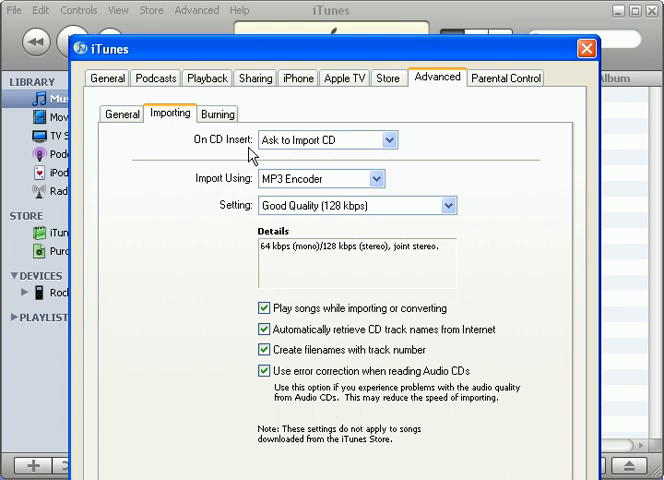
left_click(378, 140)
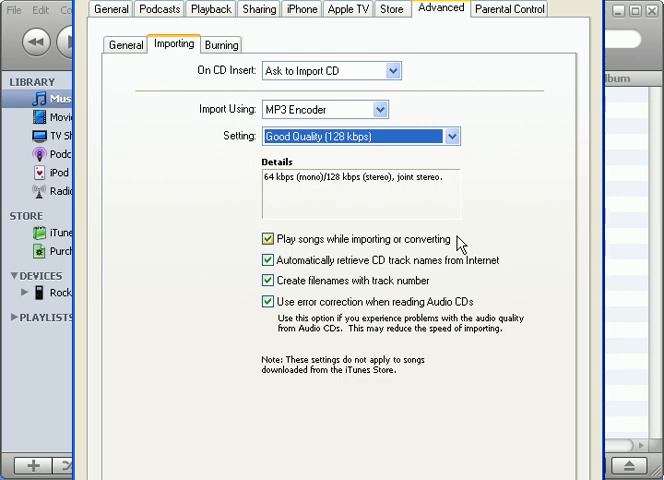
left_click(266, 240)
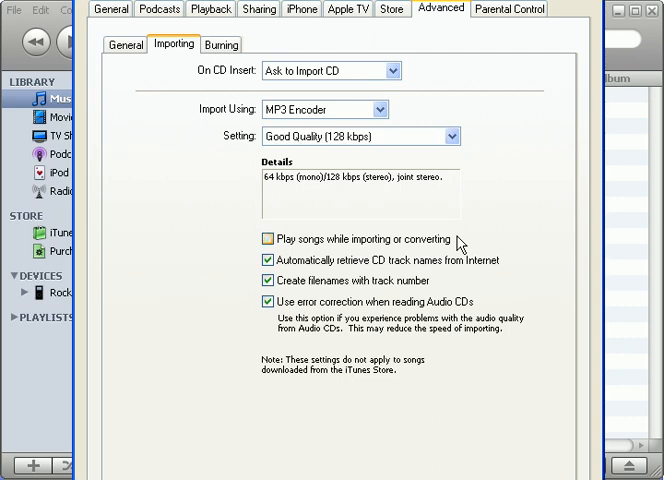
mouse_move(504, 272)
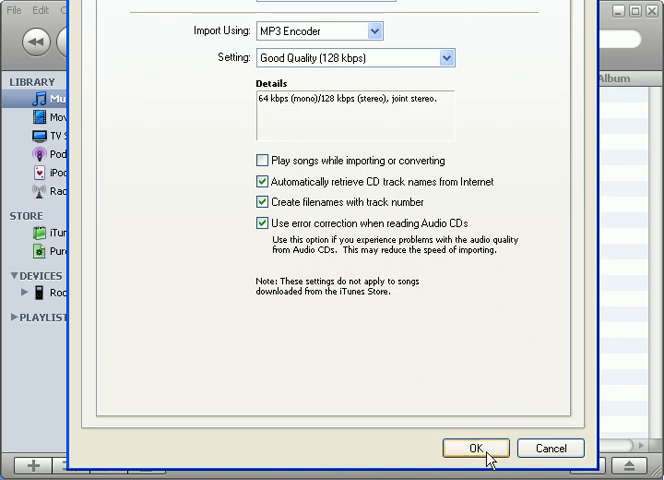
Save the import preferences and decline the automatic import of the inserted Tango In The Night CD.
left_click(474, 448)
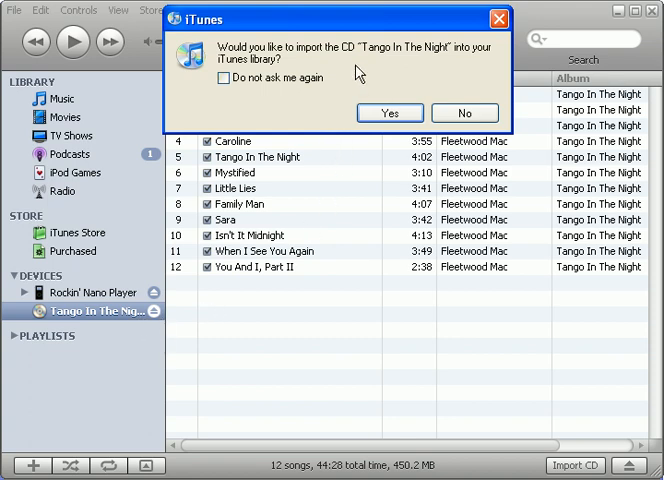
mouse_move(408, 30)
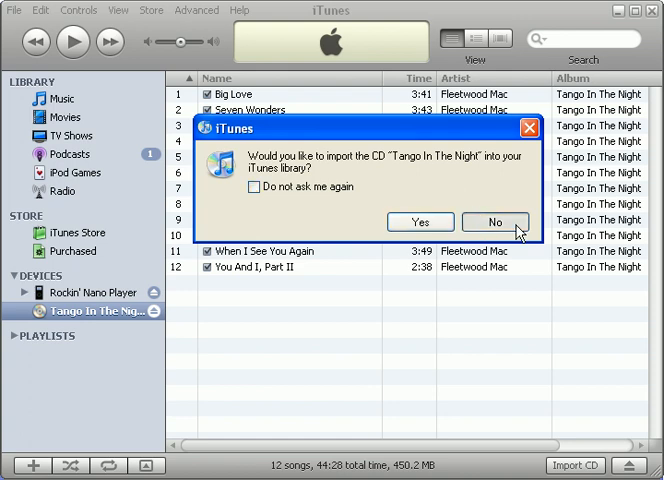
left_click(492, 220)
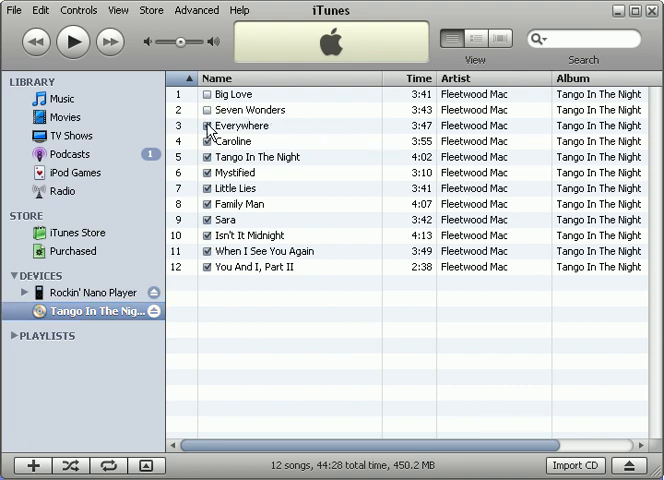
Convert all 12 selected Tango In The Night CD tracks to MP3.
left_click(256, 156)
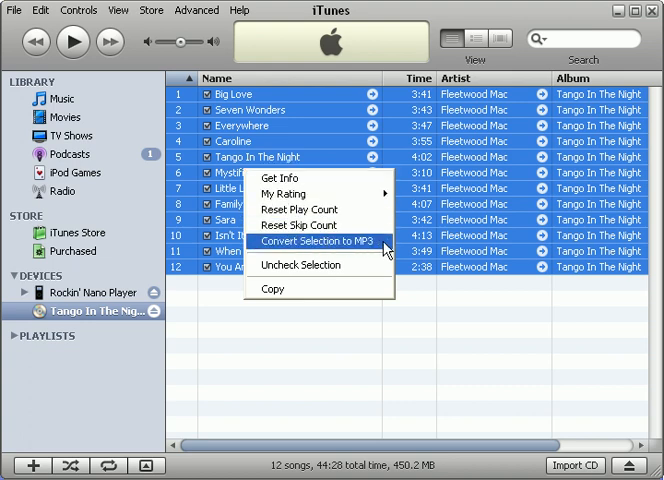
left_click(320, 242)
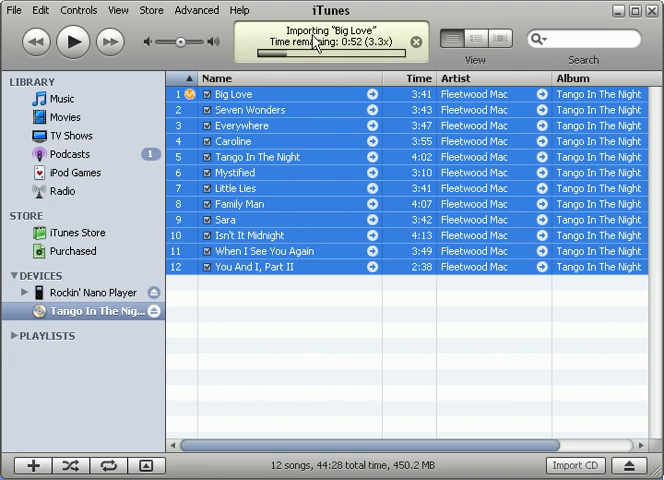
mouse_move(256, 98)
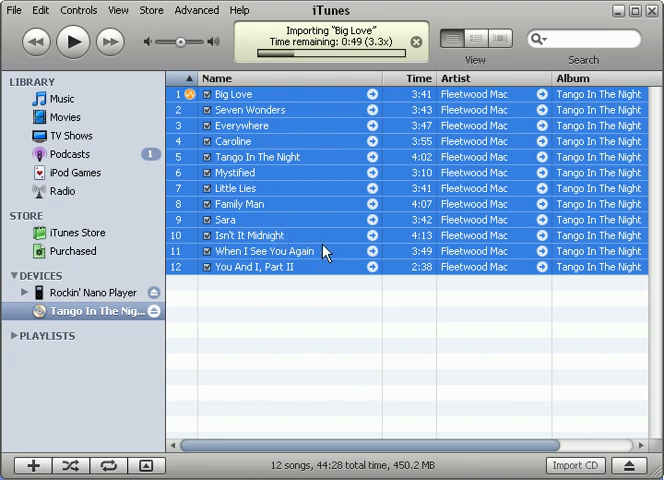
mouse_move(500, 332)
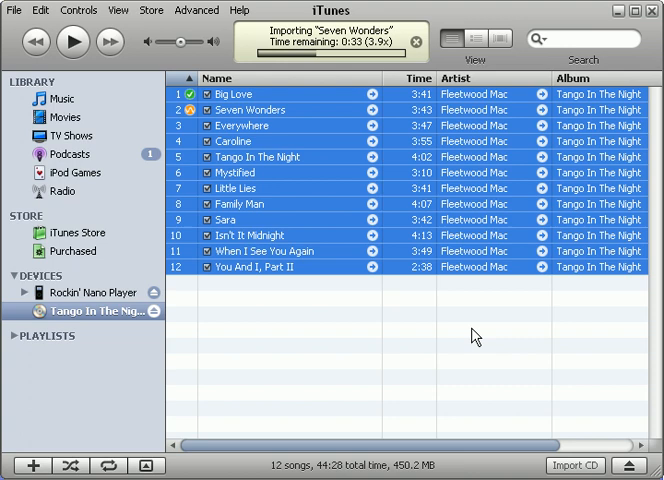
mouse_move(334, 62)
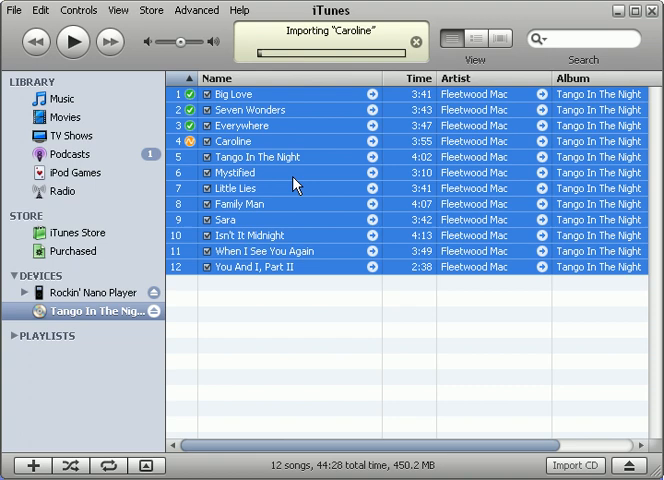
mouse_move(414, 312)
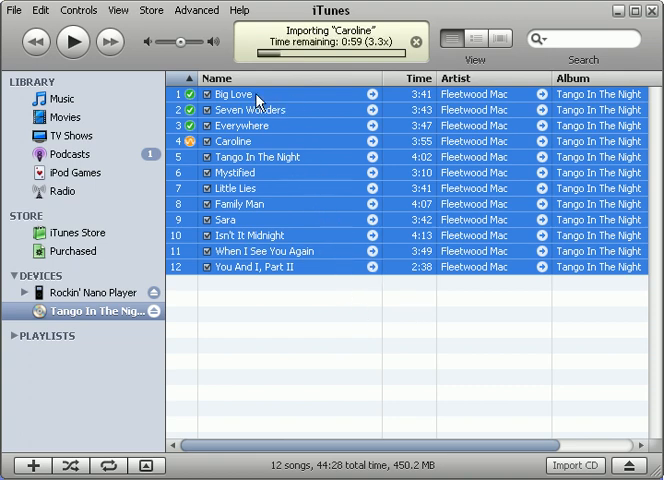
Check the imported songs in the Music library against the CD's track list.
left_click(64, 98)
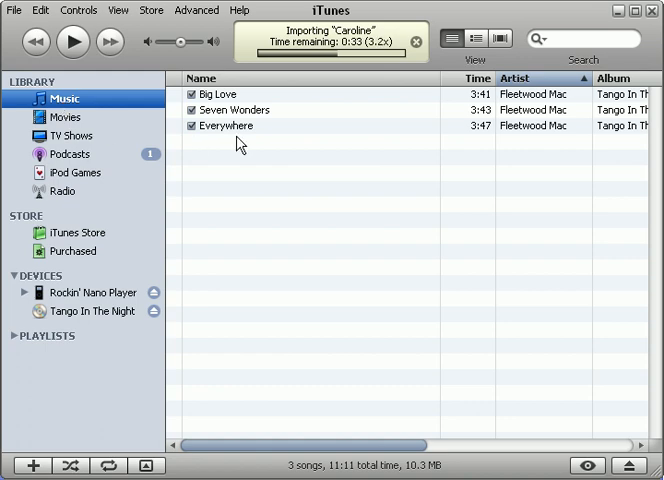
mouse_move(288, 144)
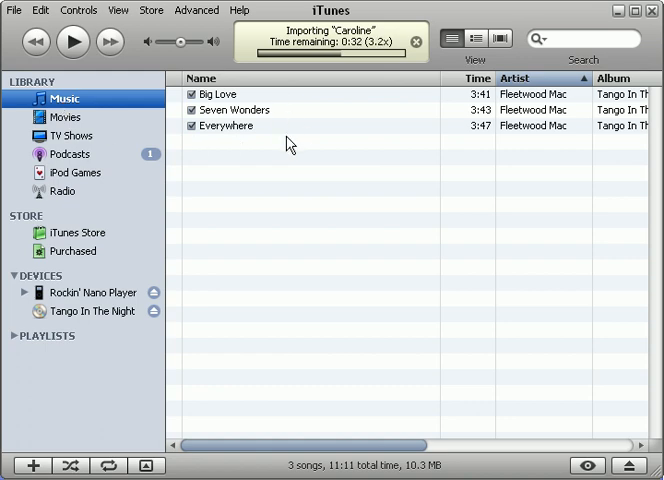
mouse_move(352, 74)
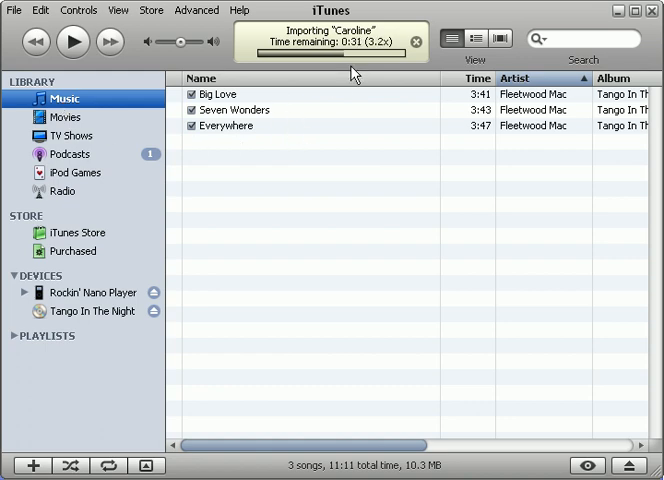
left_click(90, 312)
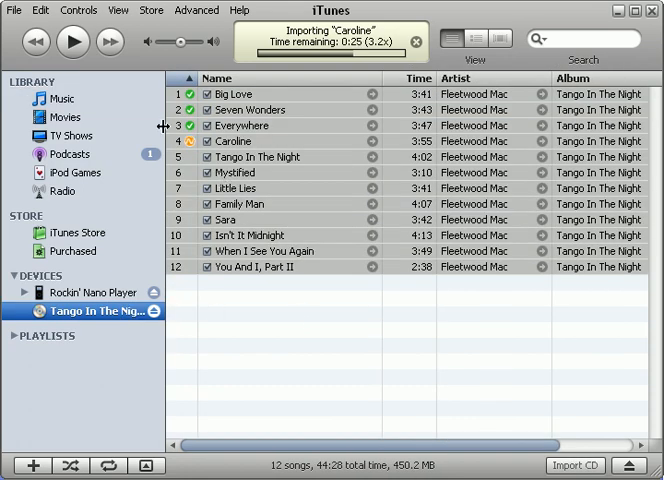
left_click(64, 98)
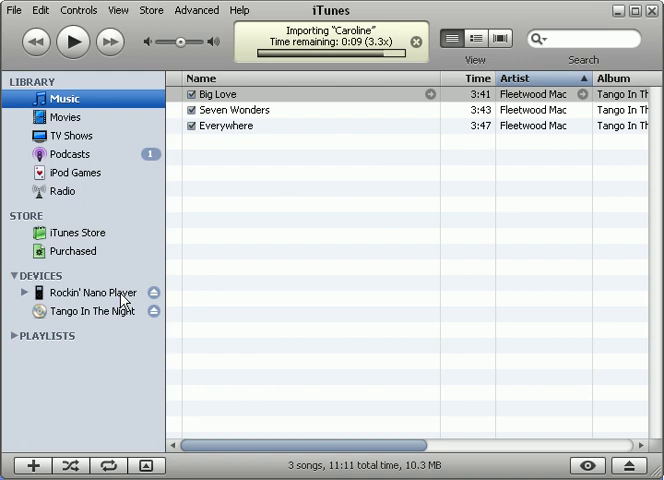
Glance at the connected iPod and the CD, then return to the Music library with Big Love's options.
left_click(92, 292)
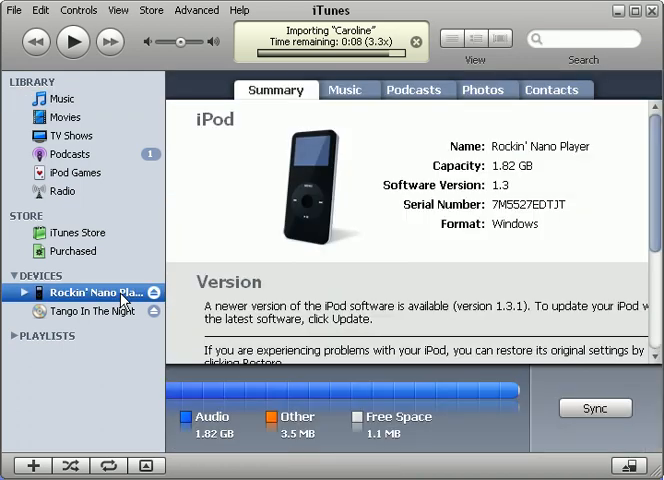
left_click(90, 310)
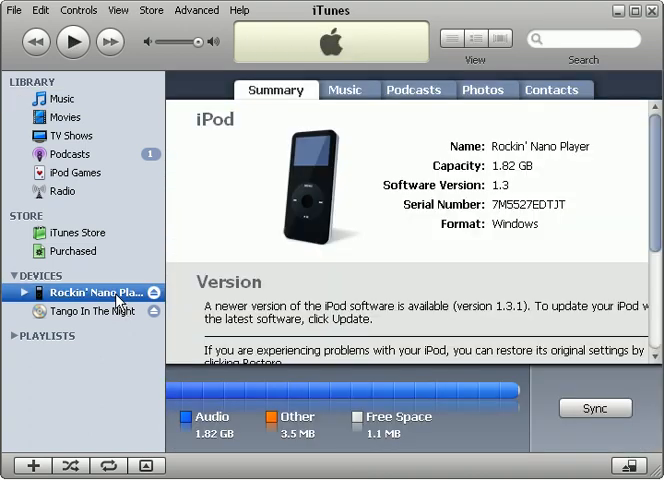
left_click(64, 98)
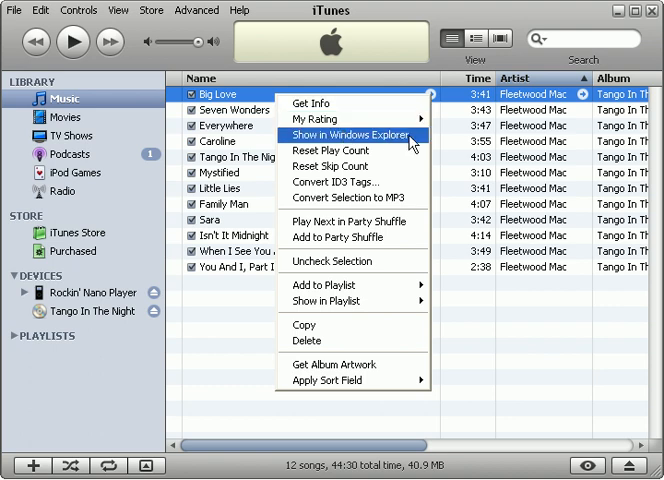
Reveal Big Love's folder in Windows Explorer and copy all twelve MP3 files.
left_click(346, 132)
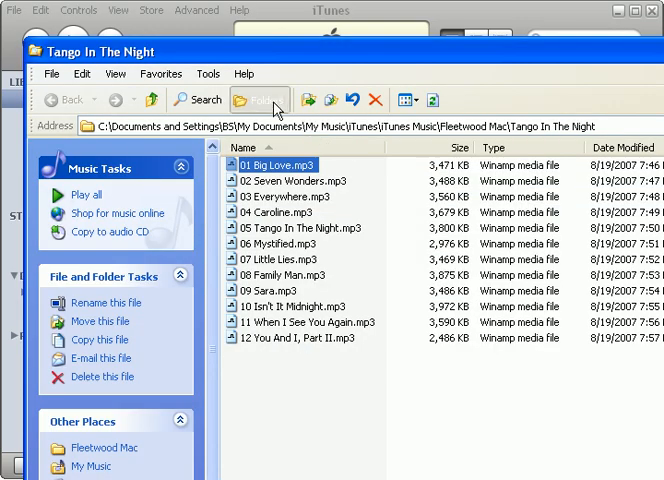
left_click(258, 100)
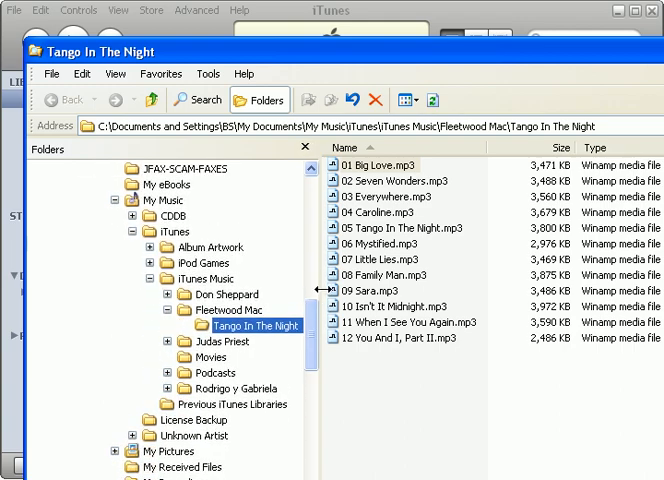
left_click(388, 164)
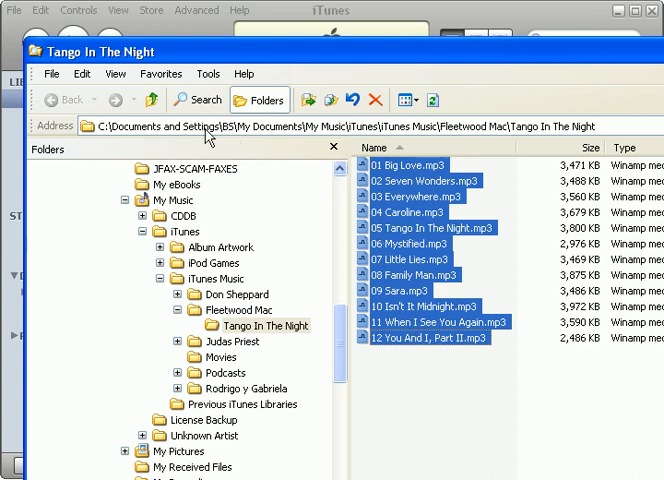
left_click(80, 72)
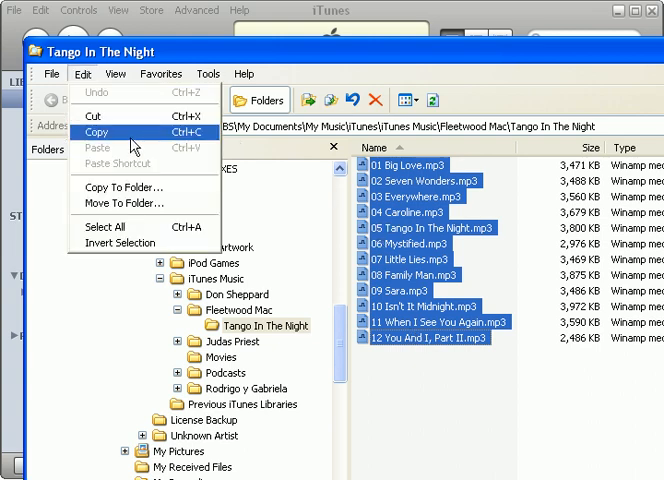
left_click(96, 132)
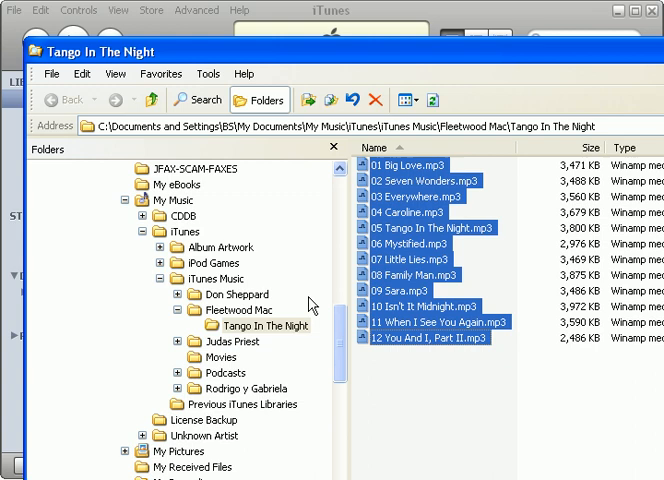
mouse_move(388, 250)
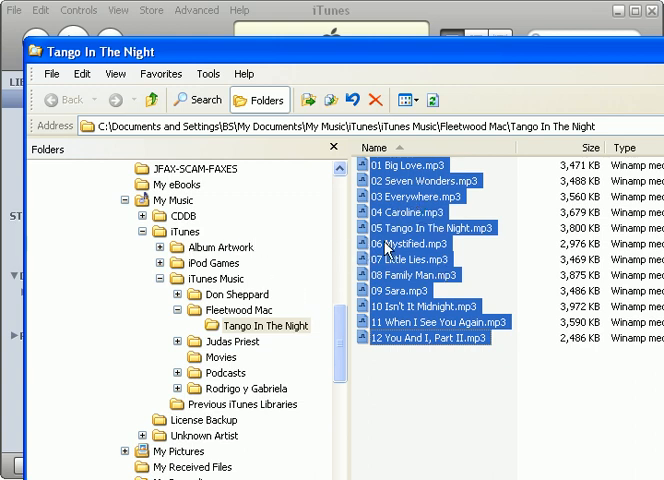
mouse_move(304, 344)
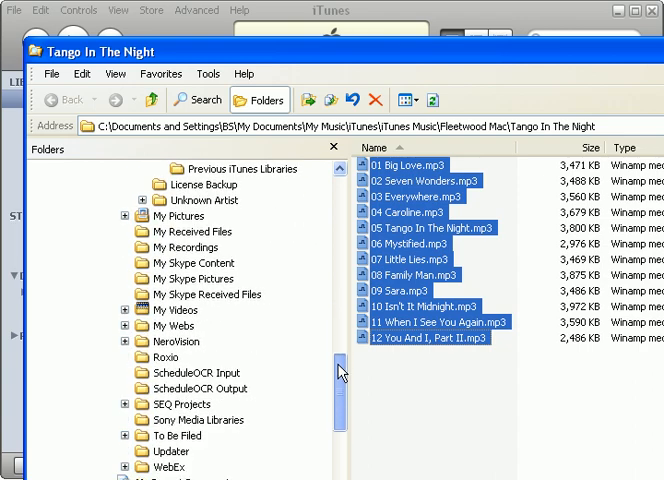
Expand MUSIC DRIVE (G:) in the folder tree and open its MP3's folder.
scroll("down", 3)
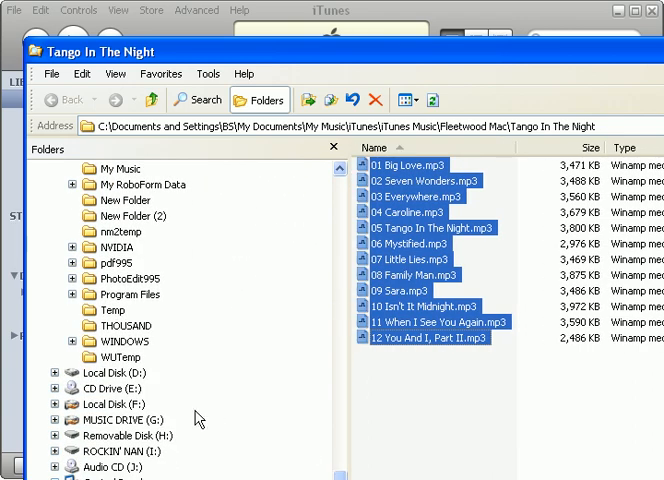
left_click(124, 404)
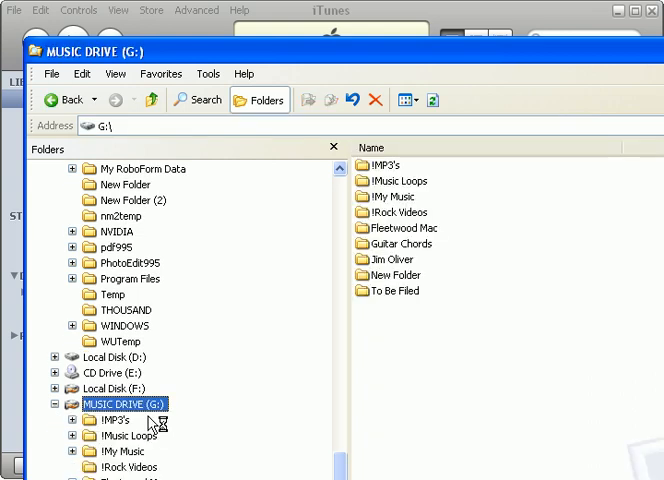
scroll("down", 3)
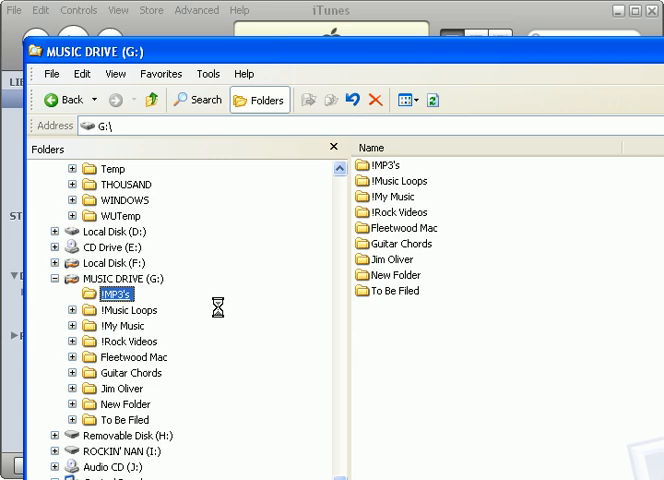
double_click(116, 294)
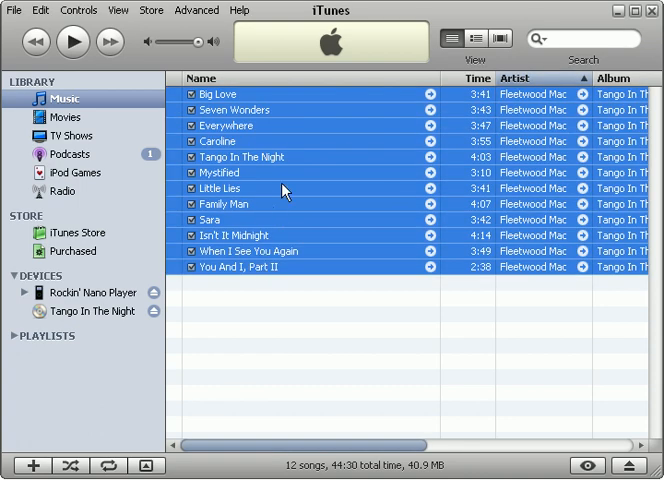
Delete the twelve Fleetwood Mac songs from the library while keeping their files on disk.
right_click(284, 188)
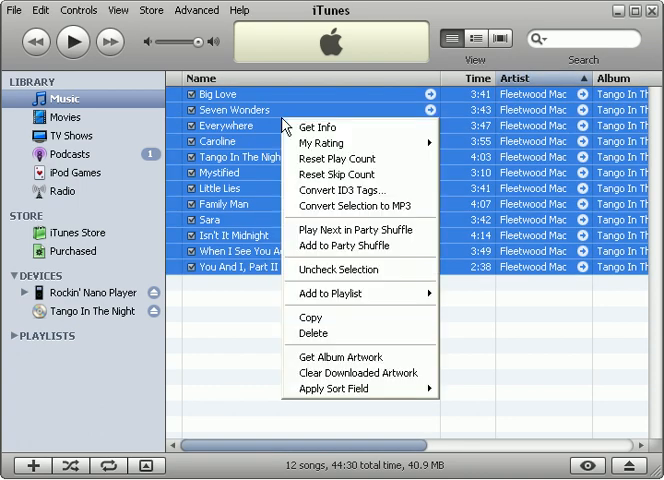
left_click(312, 332)
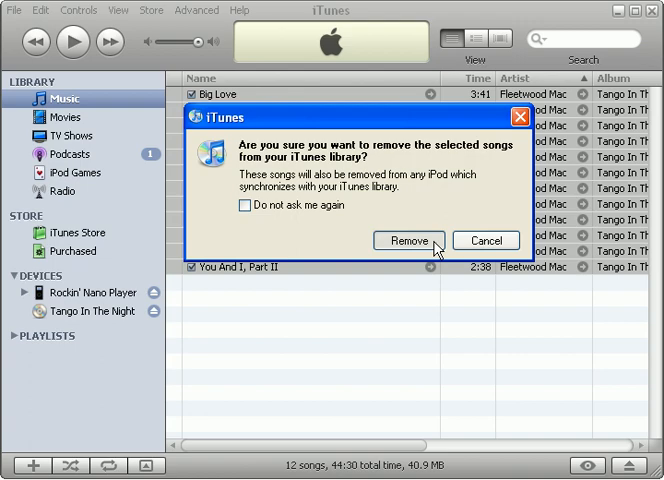
left_click(404, 240)
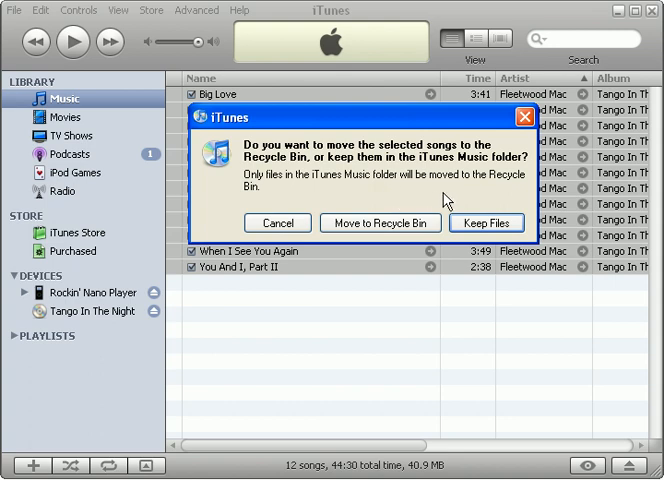
mouse_move(448, 198)
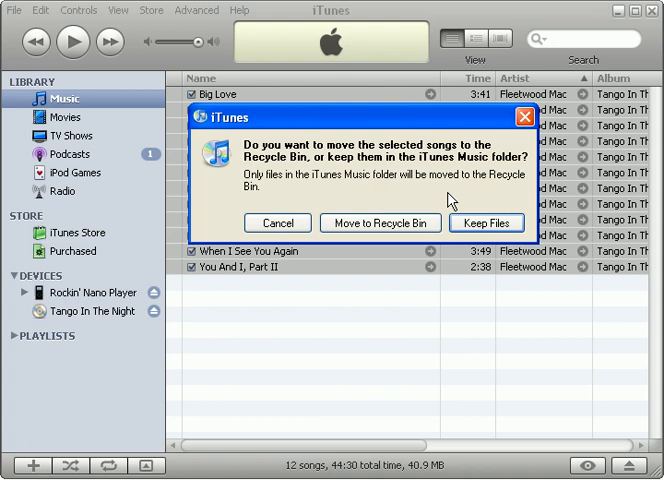
mouse_move(486, 208)
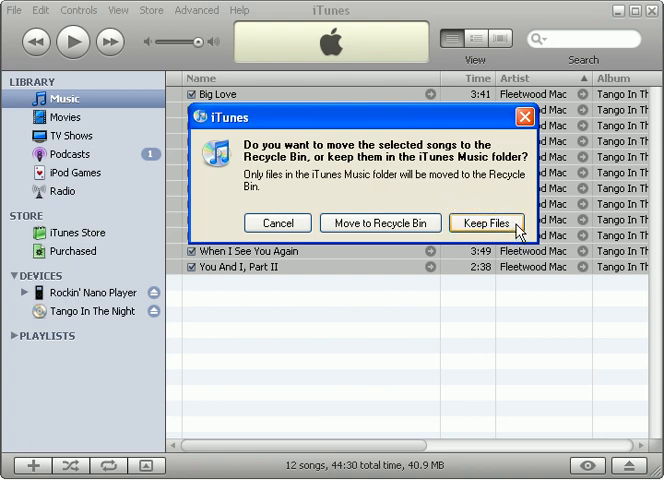
mouse_move(484, 224)
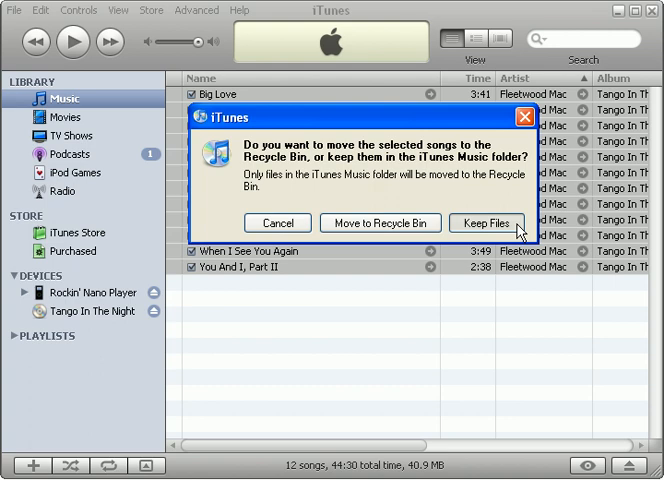
left_click(484, 224)
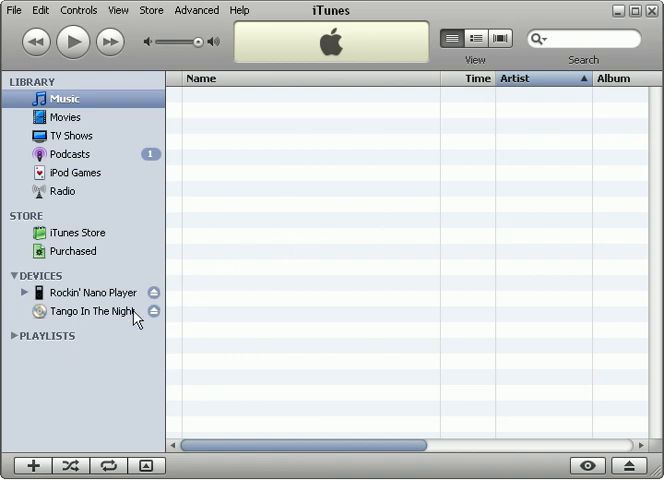
Return to the Tango In The Night CD's track list and bring up Convert Selection to MP3.
left_click(94, 312)
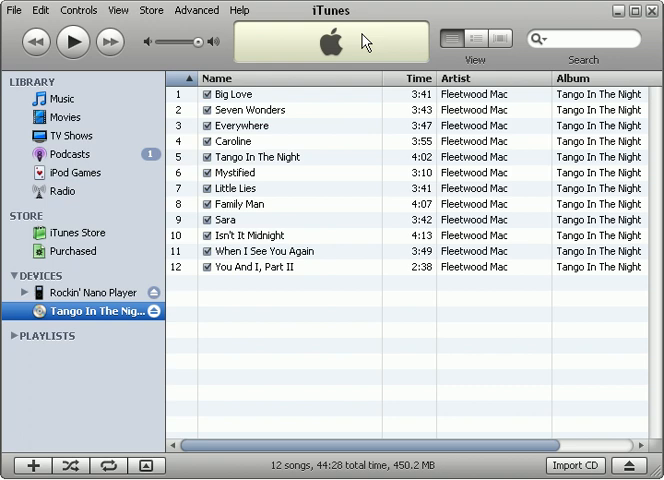
mouse_move(296, 80)
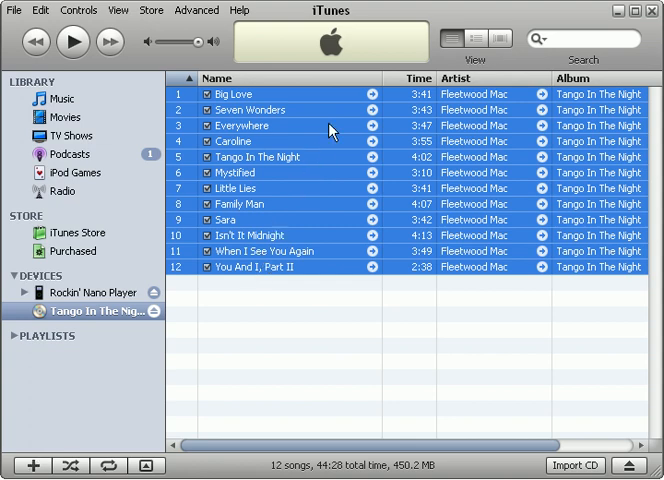
right_click(334, 130)
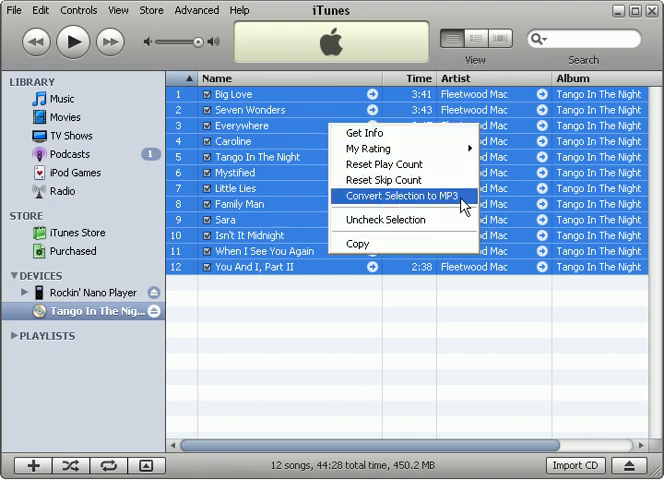